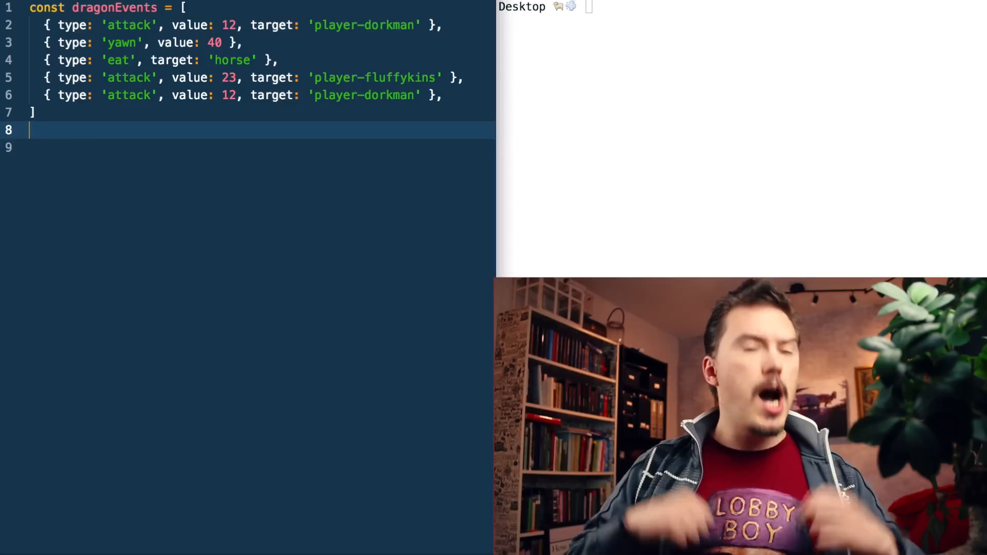
Add the line 'const totalDamageOnDorkman = dragonEvents' below the events array.
{"action": "type", "text": "coisn"}
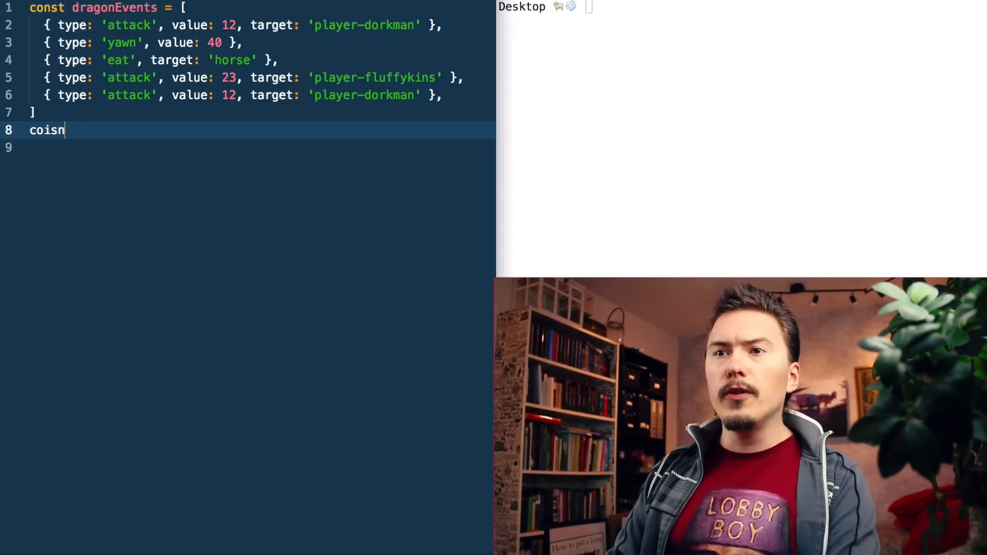
{"action": "type", "text": "const d"}
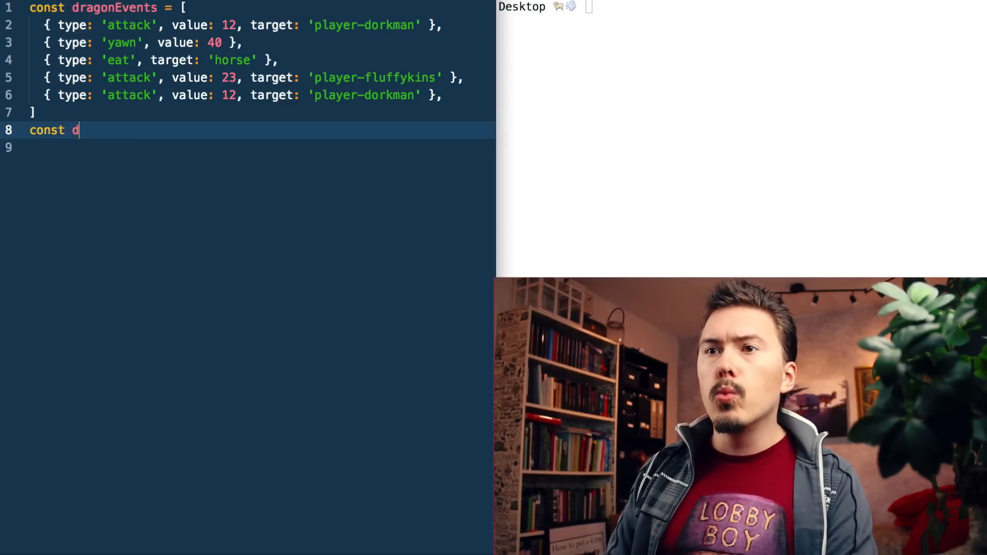
{"action": "type", "text": "otalDa"}
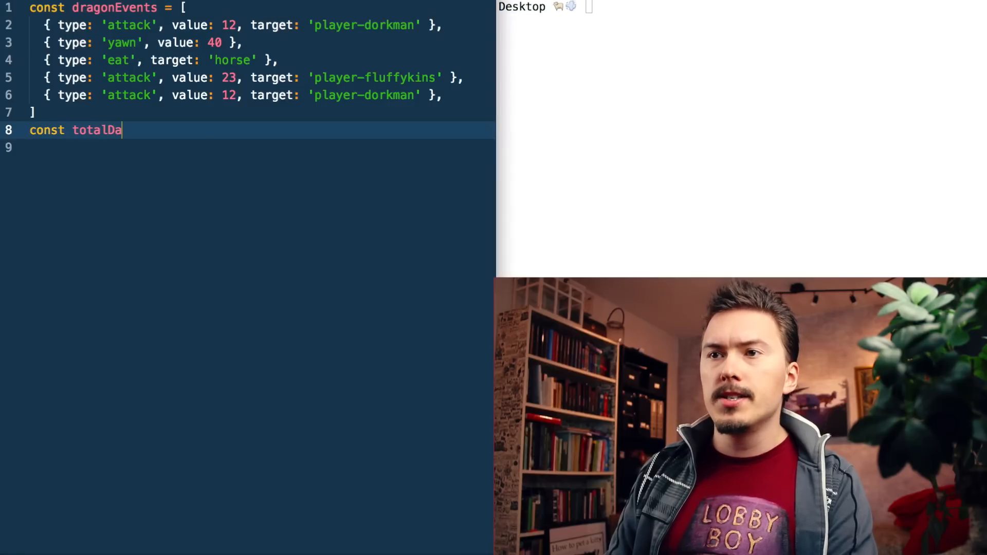
{"action": "type", "text": "mageO"}
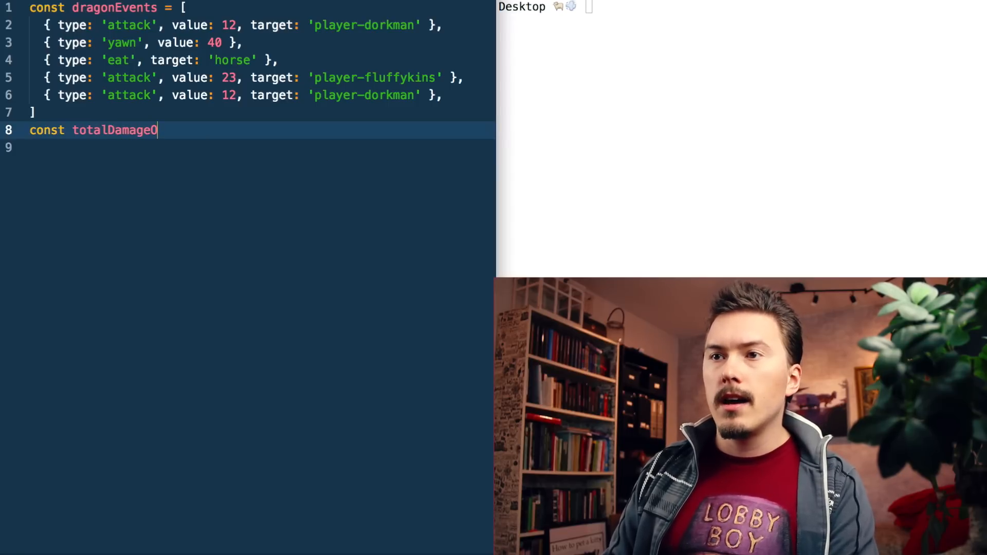
{"action": "type", "text": "nD"}
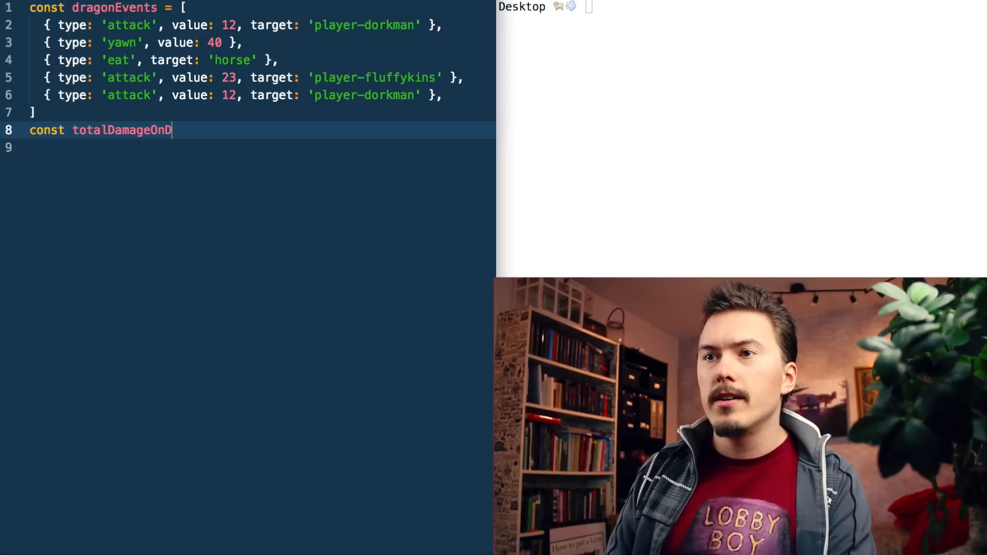
{"action": "type", "text": "orkman"}
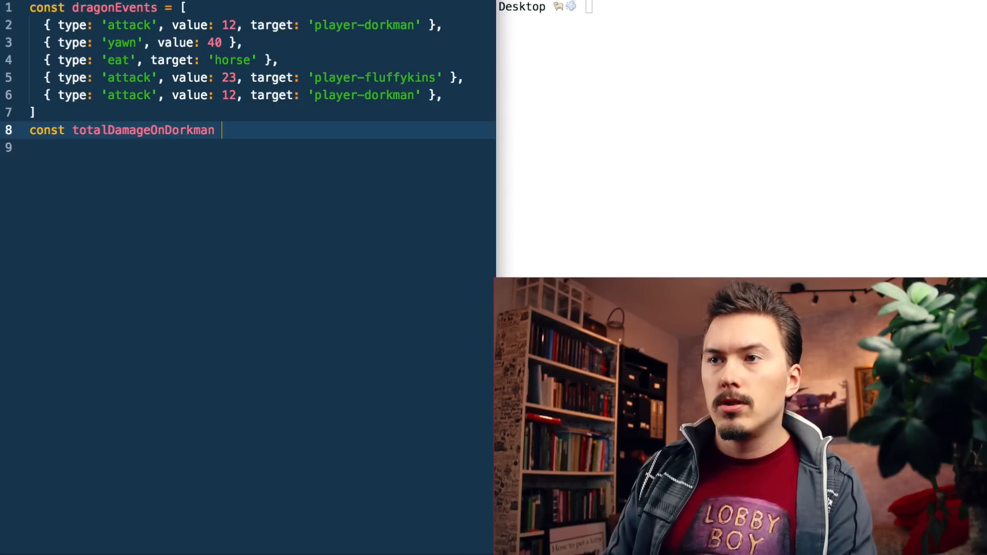
{"action": "type", "text": "= ????"}
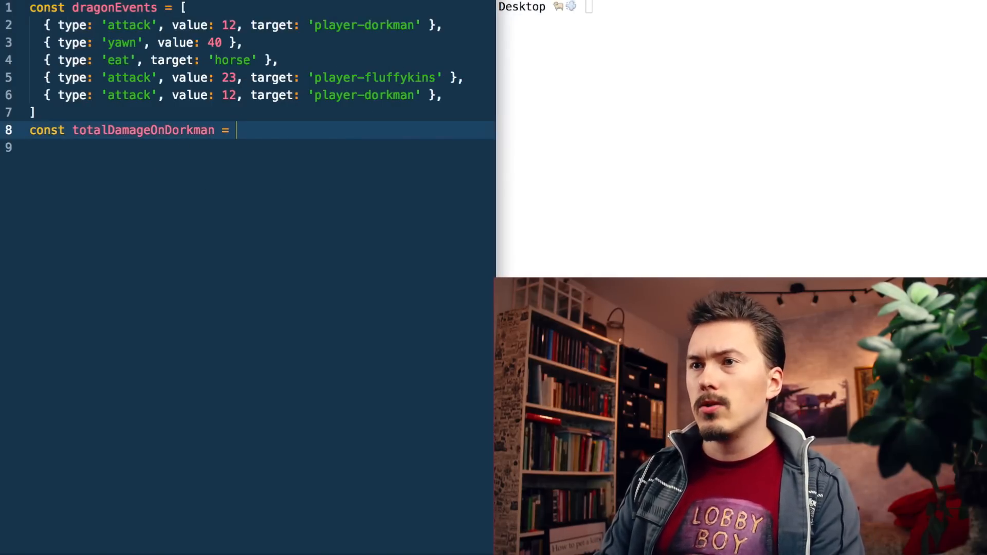
{"action": "type", "text": "d"}
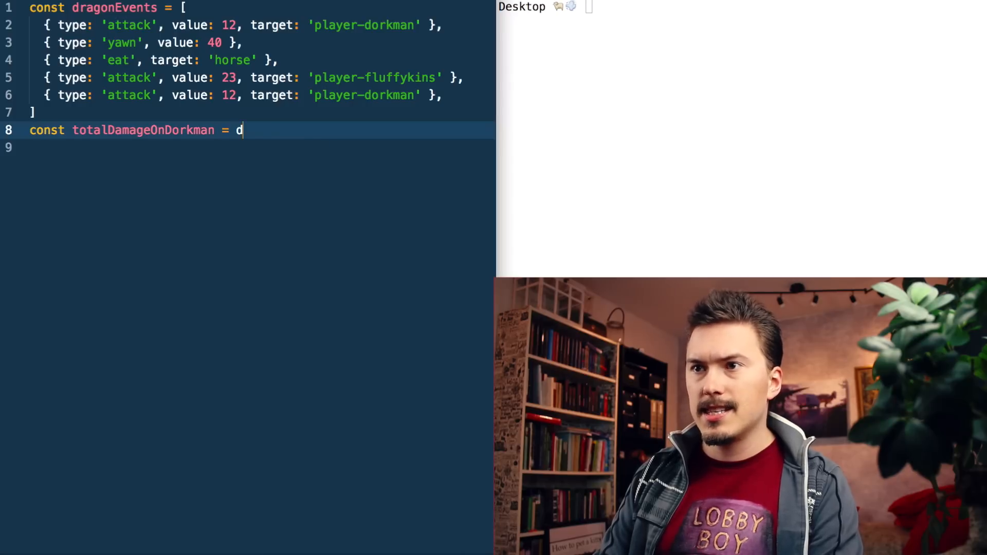
{"action": "type", "text": "ragonEvents"}
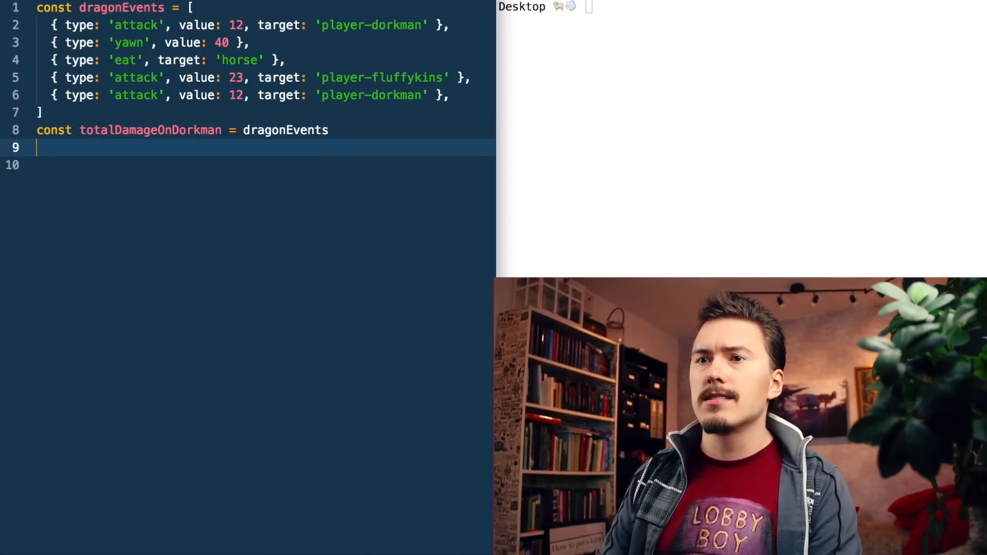
Chain .filter(function(event) { return event.type === 'attack' }) onto dragonEvents.
{"action": "type", "text": ".filter("}
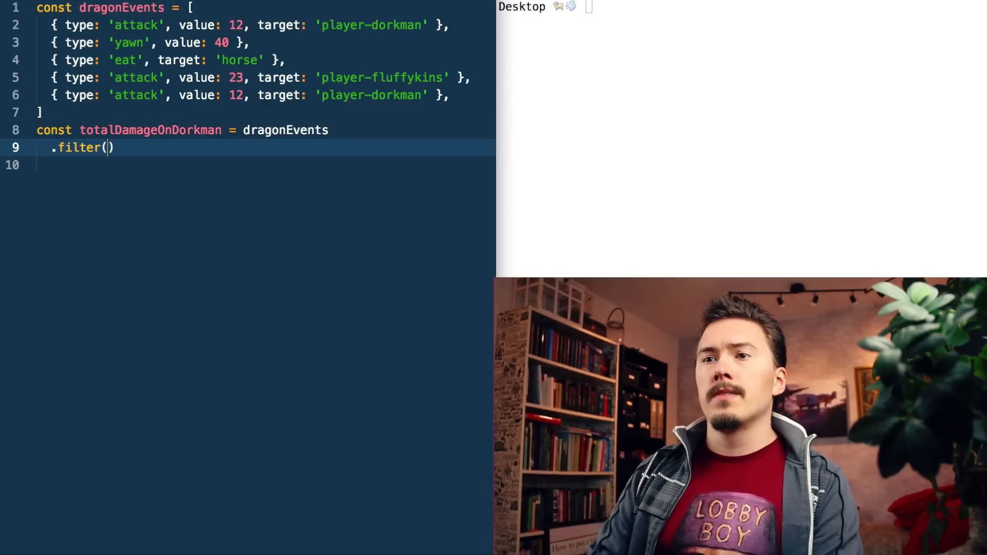
{"action": "type", "text": "function()"}
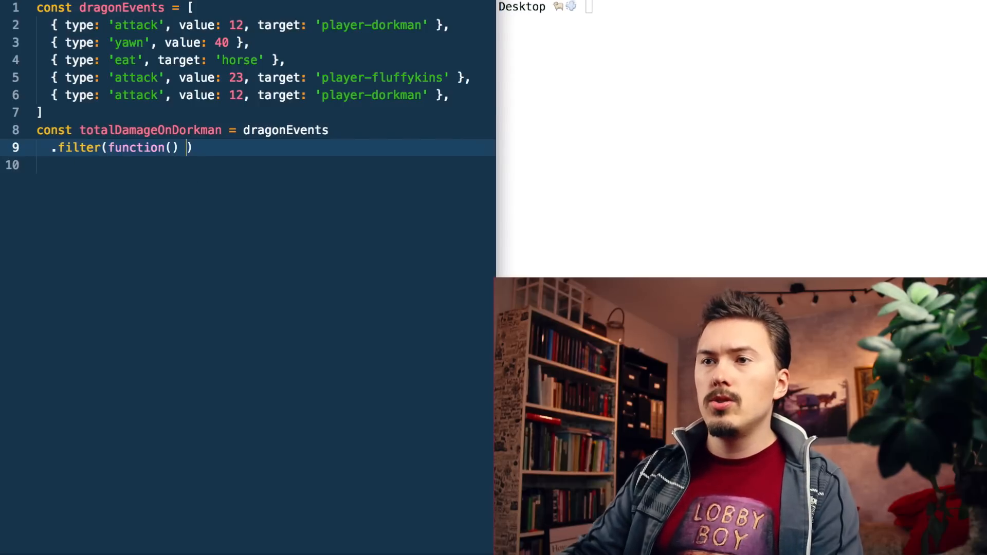
{"action": "type", "text": "{"}
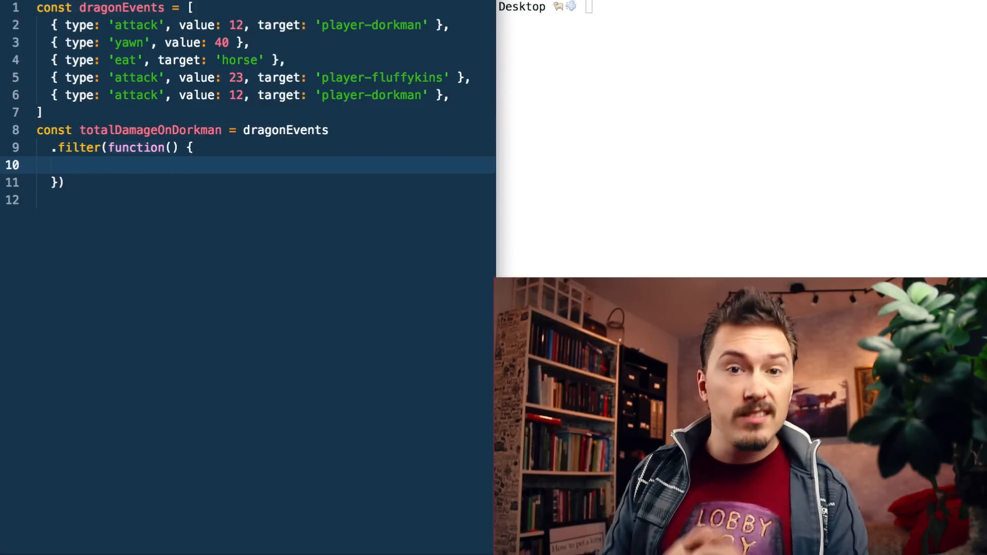
{"action": "type", "text": "event"}
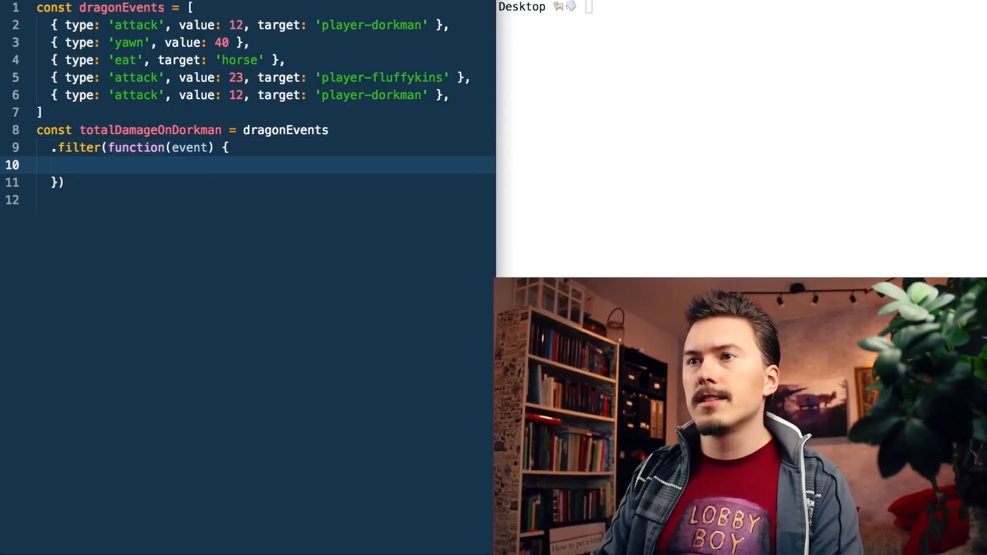
{"action": "type", "text": "reu"}
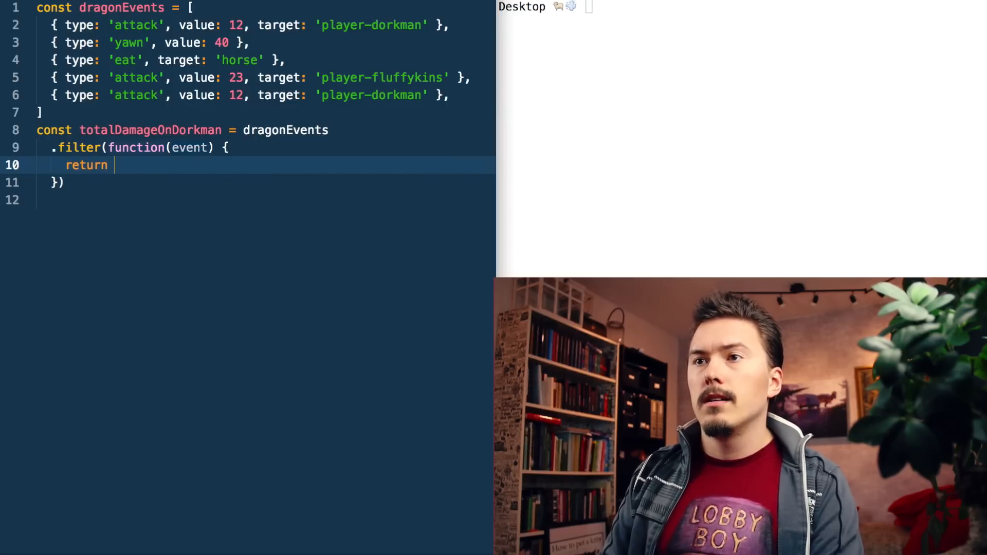
{"action": "type", "text": "event."}
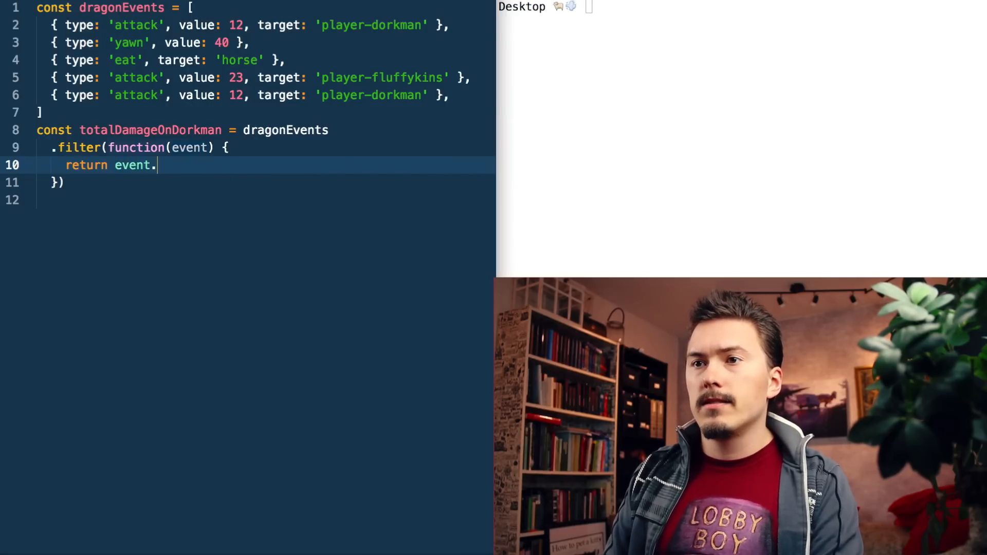
{"action": "type", "text": "type."}
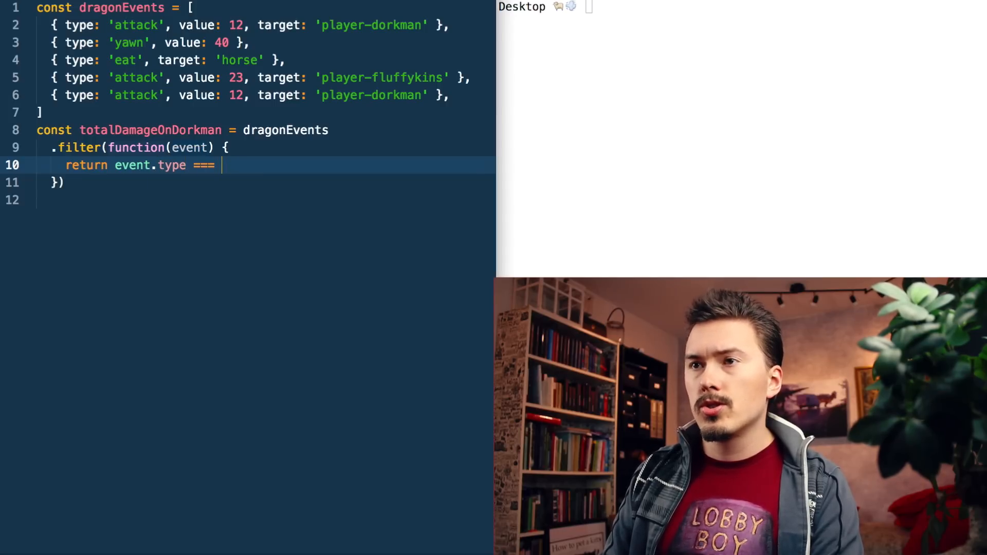
{"action": "type", "text": "'attack"}
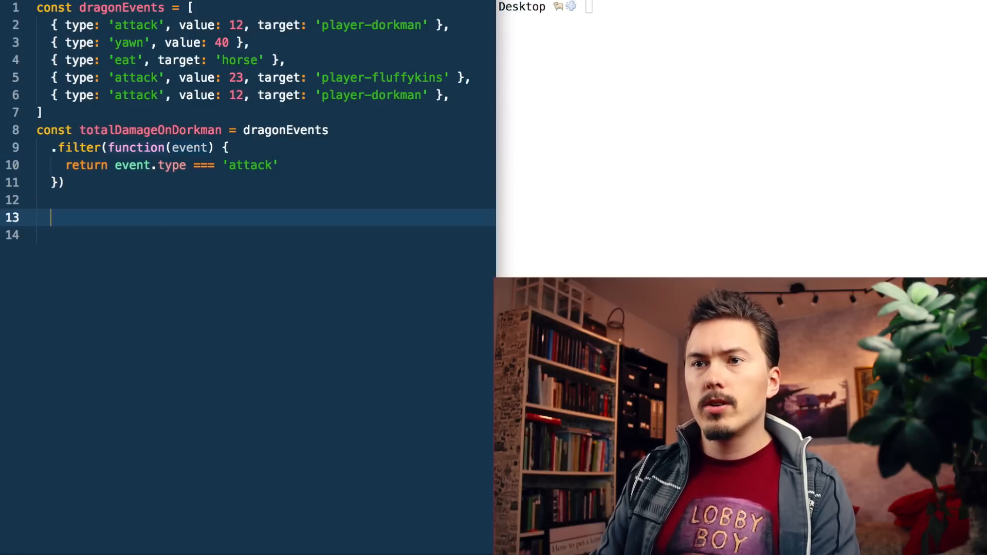
Add console.log('totalDamageOnDorkman', totalDamageOnDorkman), autocompleting the variable name.
{"action": "type", "text": "console."}
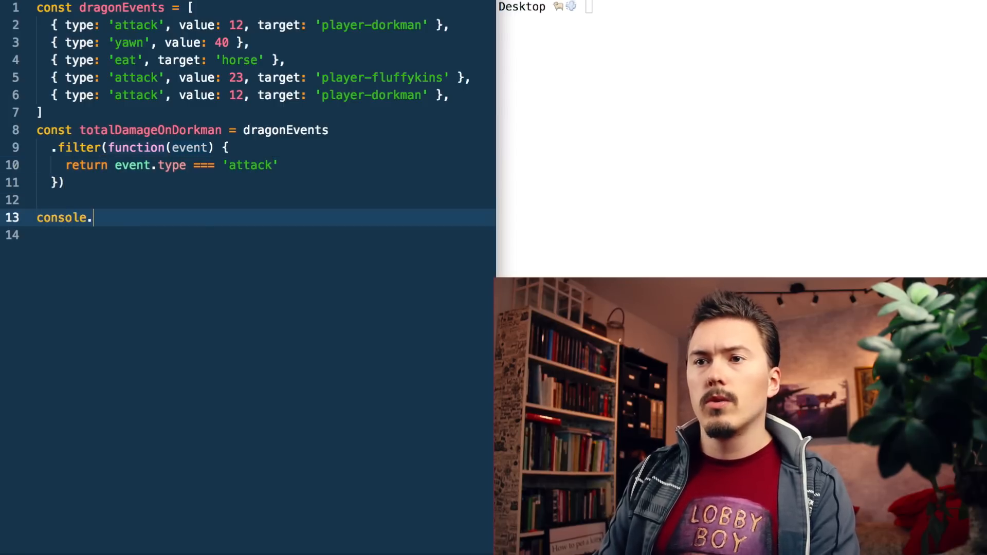
{"action": "type", "text": "log()"}
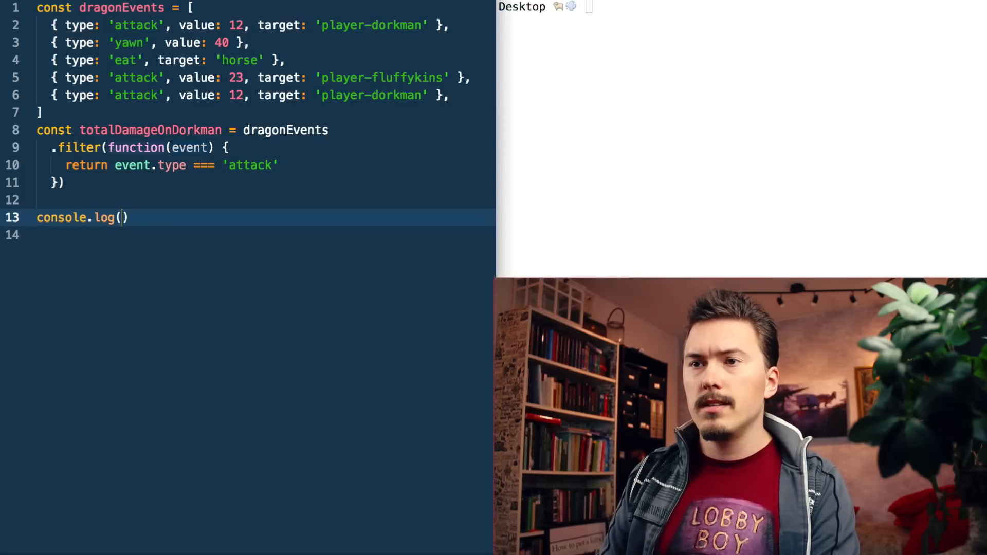
{"action": "type", "text": "'to'"}
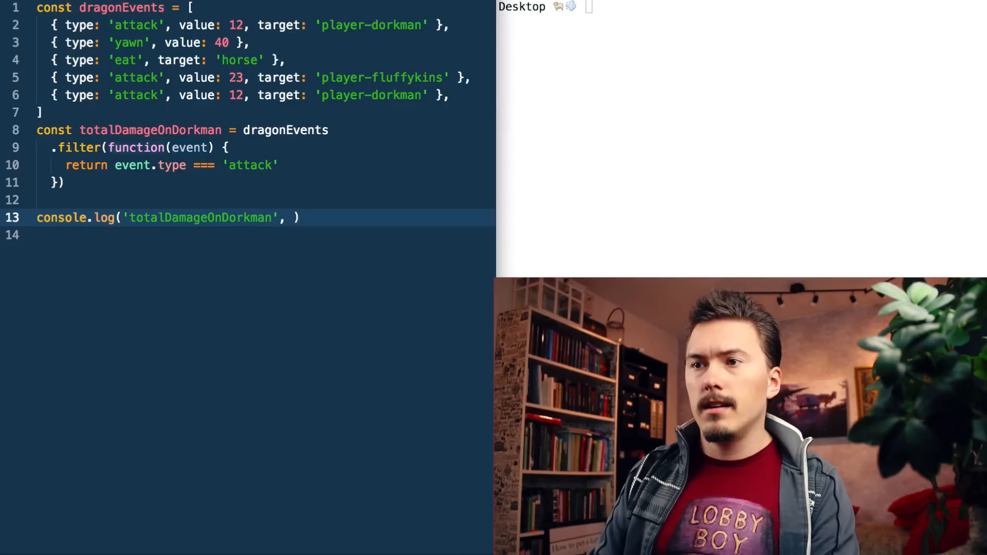
{"action": "type", "text": "tor"}
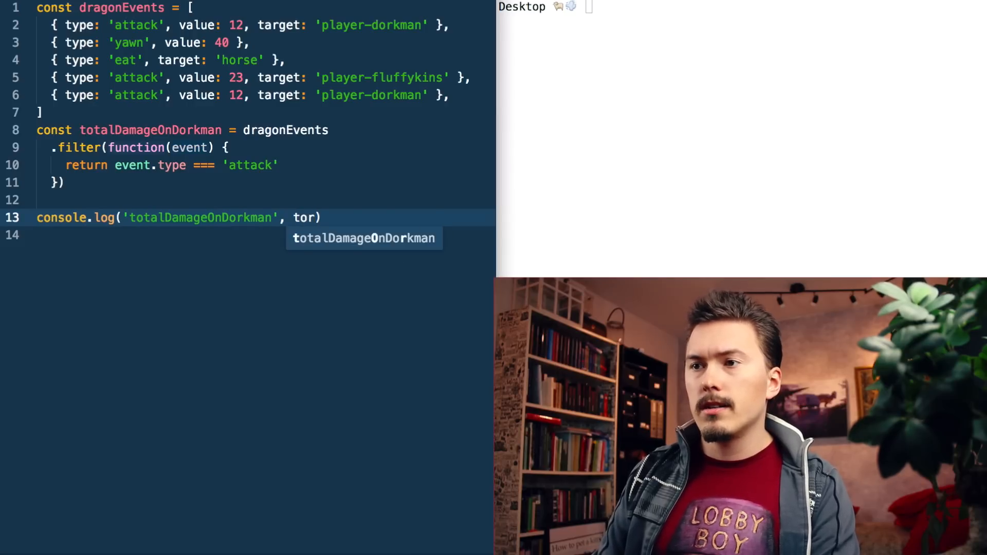
{"action": "key", "text": "Tab"}
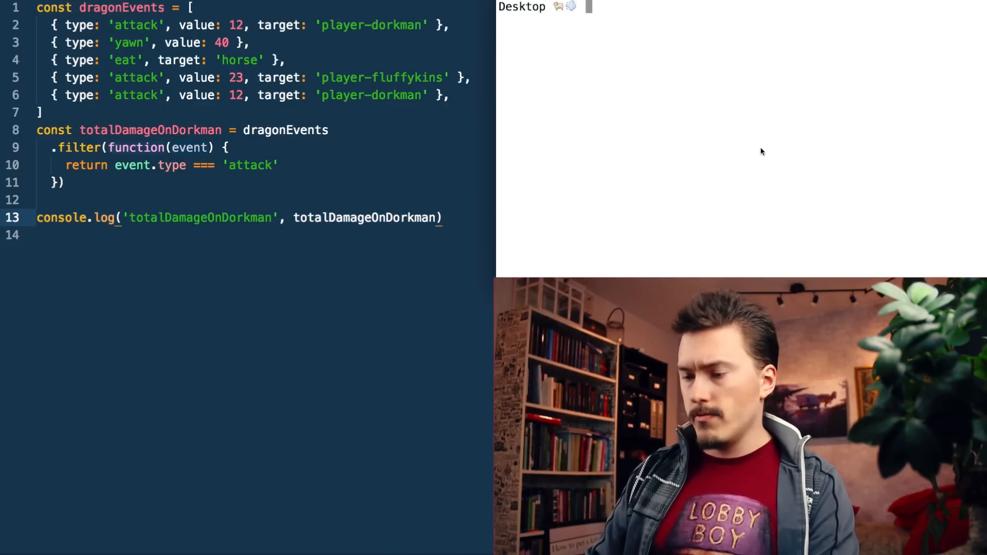
Run 'node funfunfunction.js' in Terminal, then append \n to the logged label string.
{"action": "type", "text": "node funfunfunction.js"}
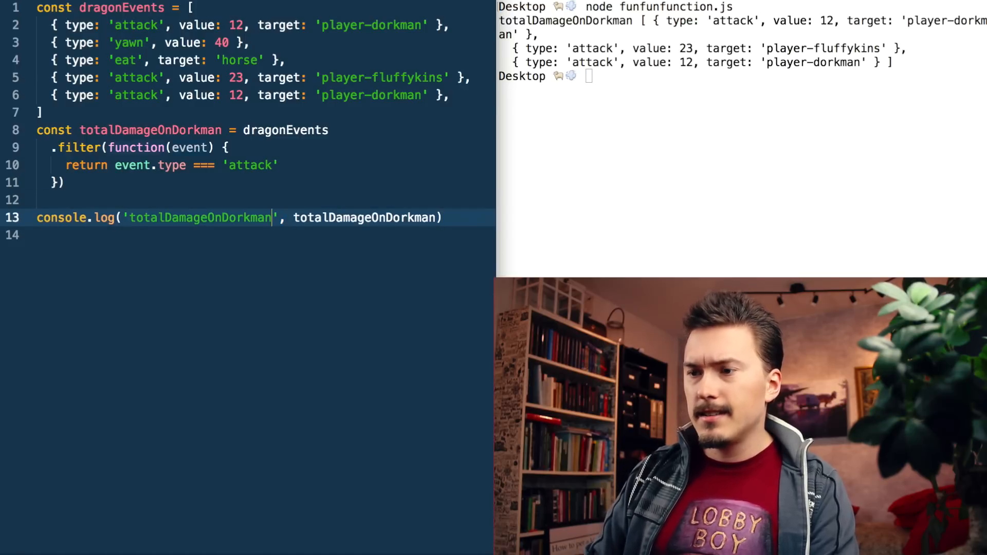
{"action": "type", "text": "\\n"}
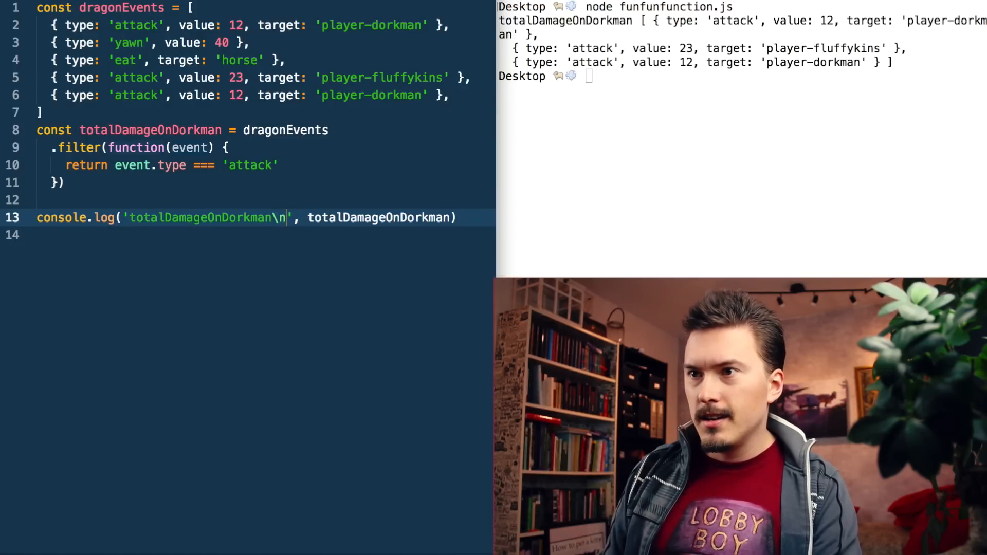